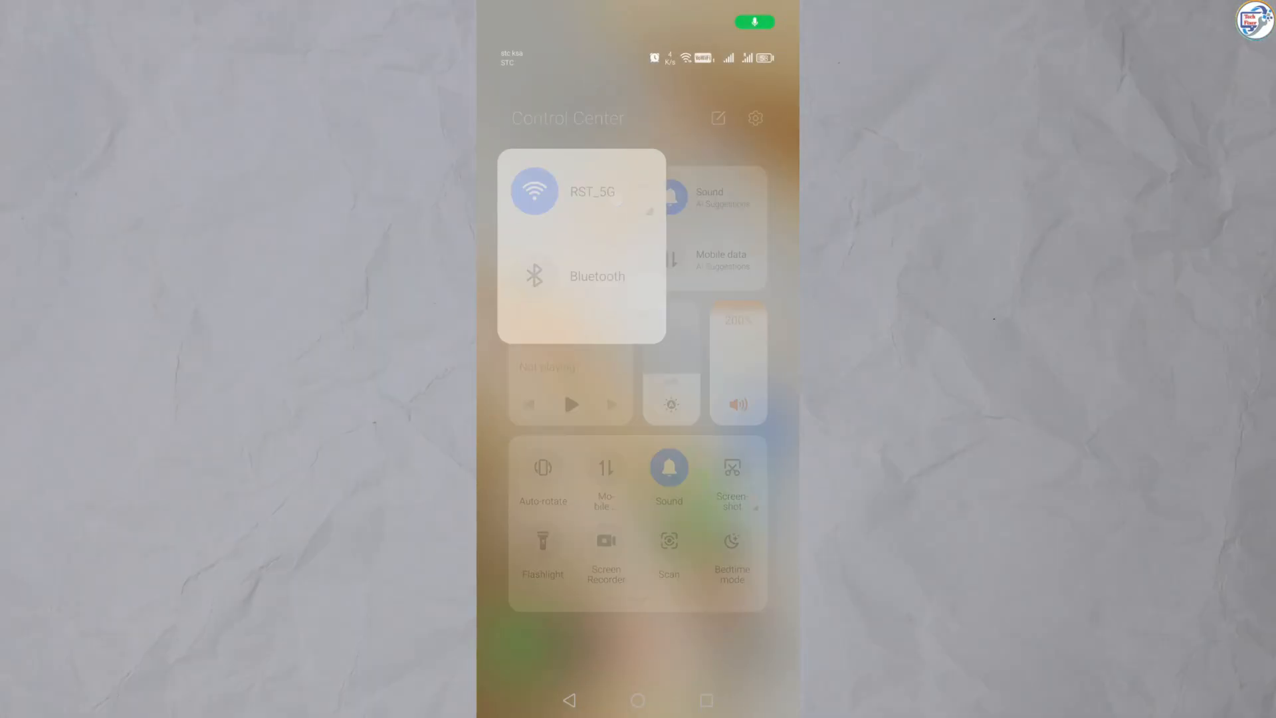
# - Confirm the phone is on RST_5G Wi-Fi in Control Center and leave for the Play Store
pyautogui.click(534, 190)
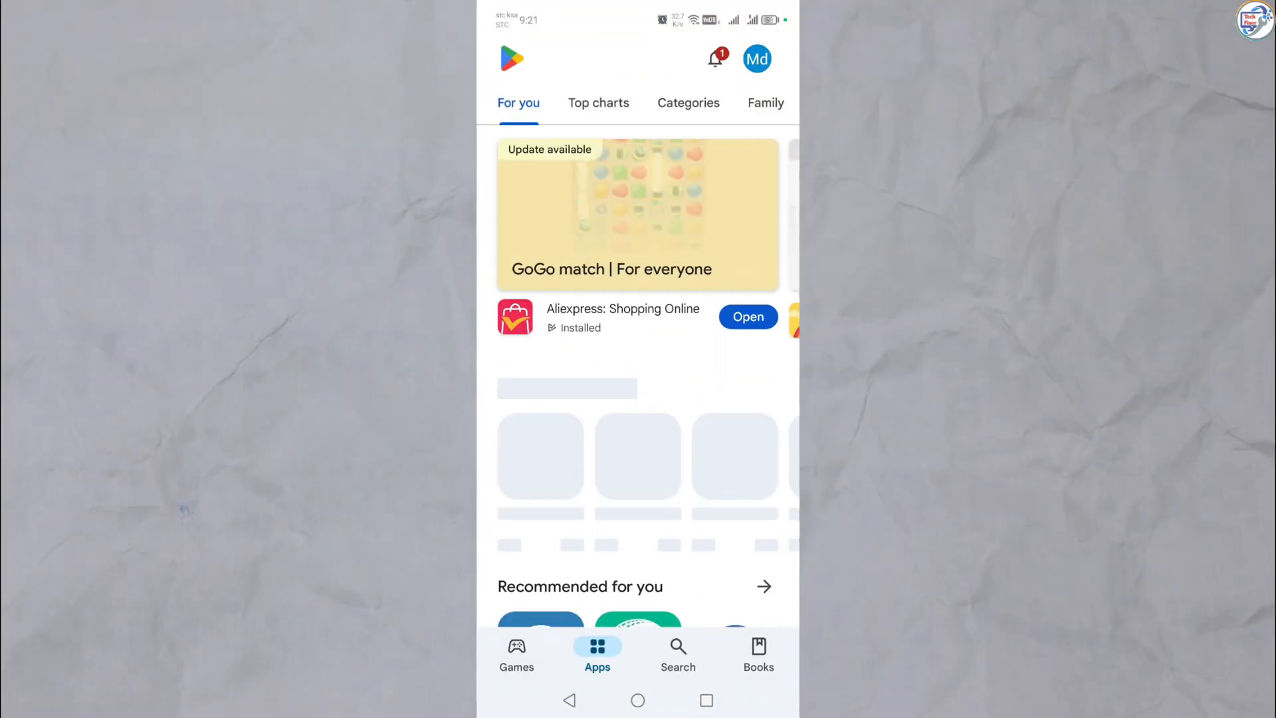
# - Search the Play Store for "hp smart" and install the HP Smart app by HP Inc
pyautogui.click(677, 653)
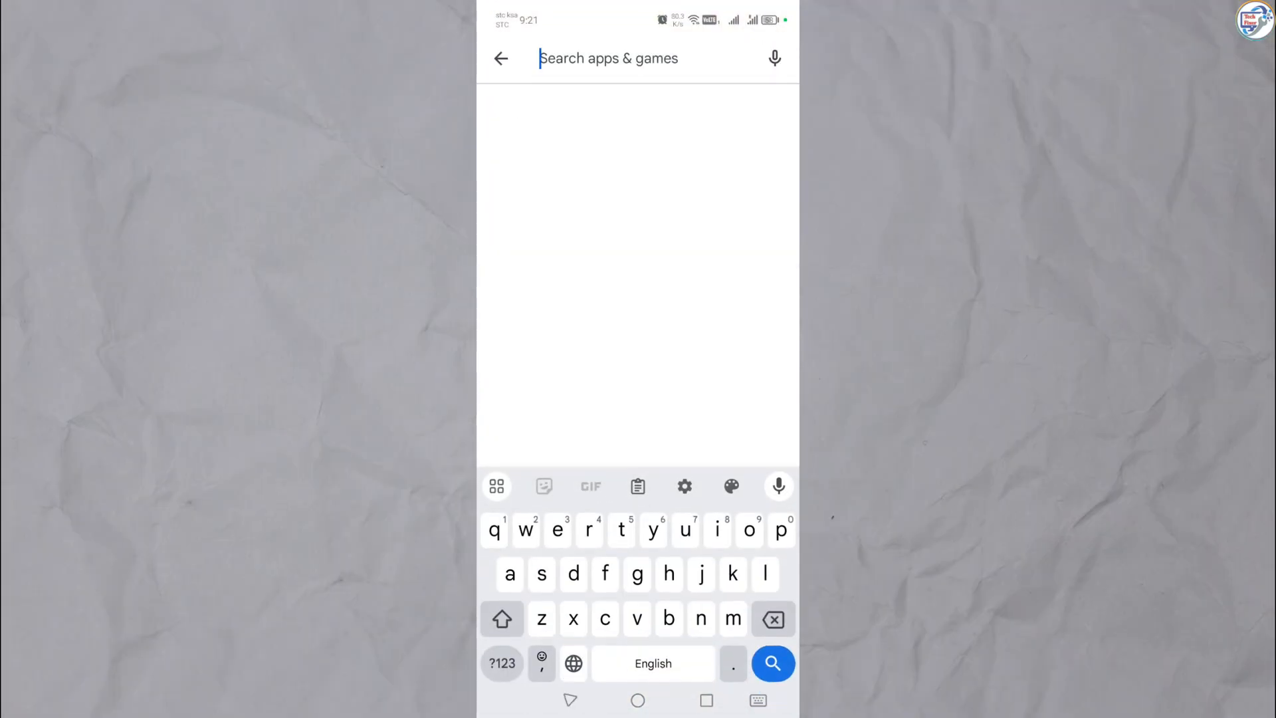
pyautogui.write('hp s')
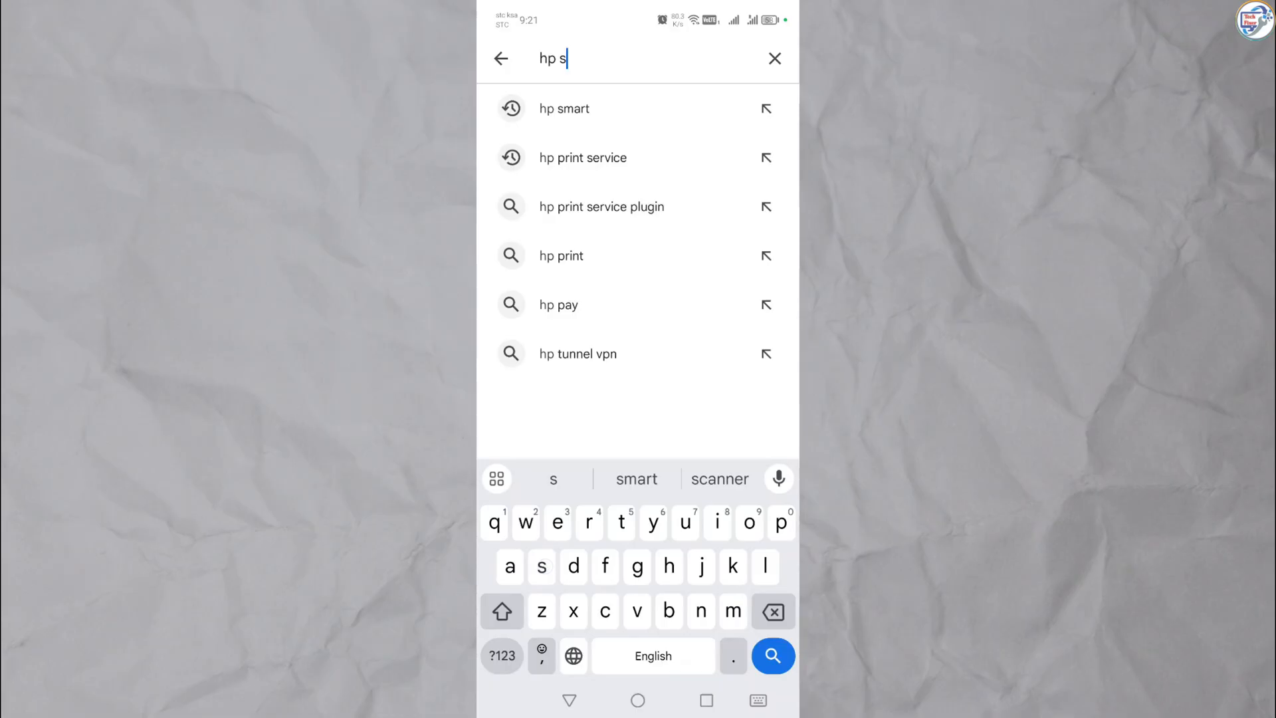
pyautogui.write('ma')
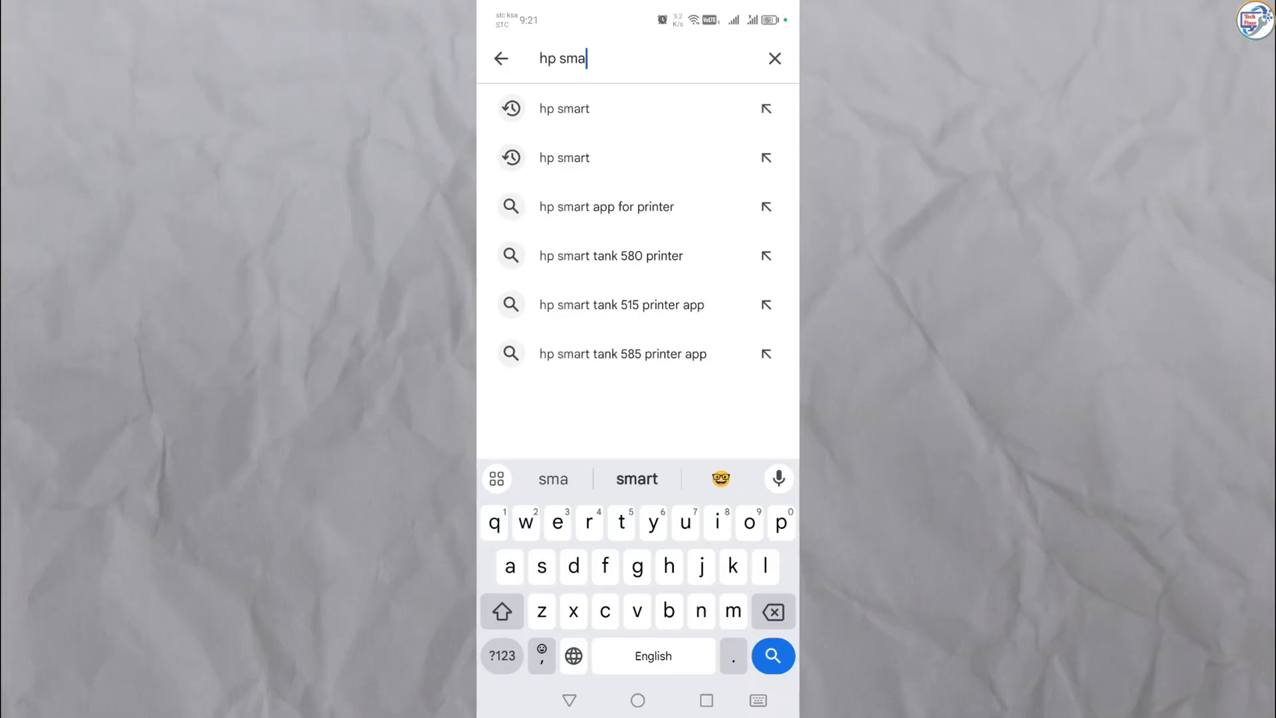
pyautogui.click(563, 107)
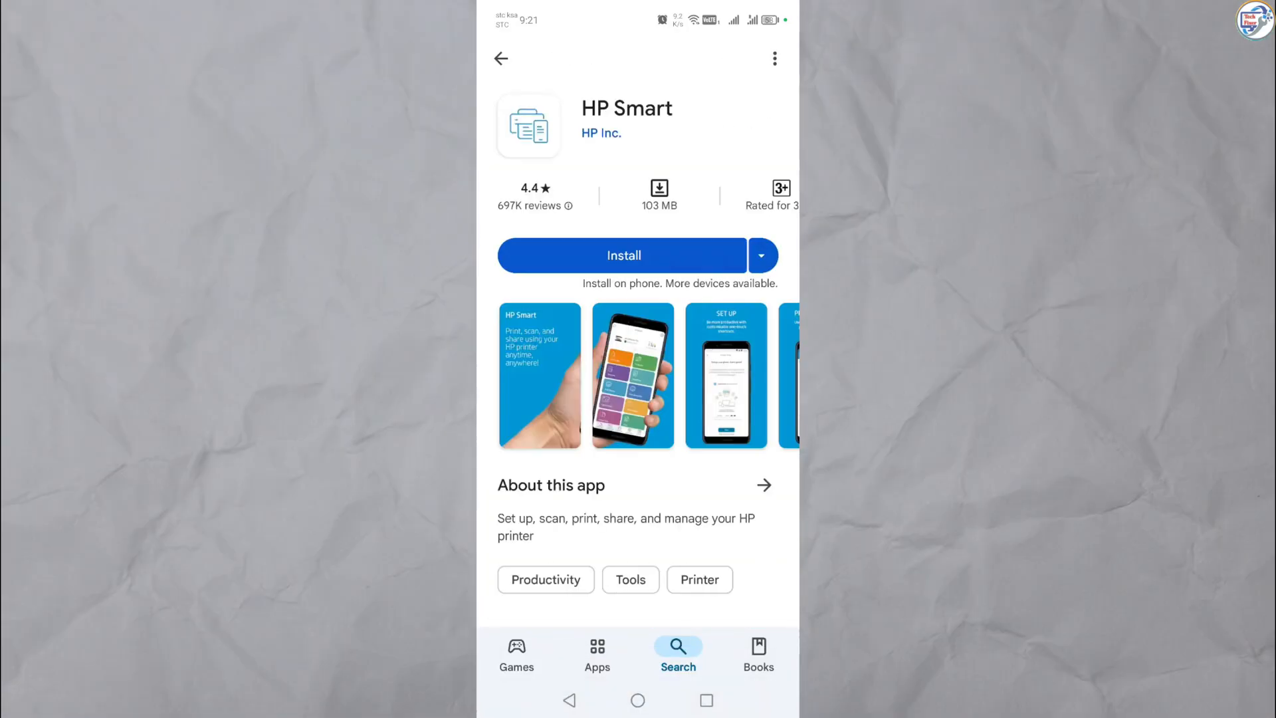
pyautogui.click(622, 256)
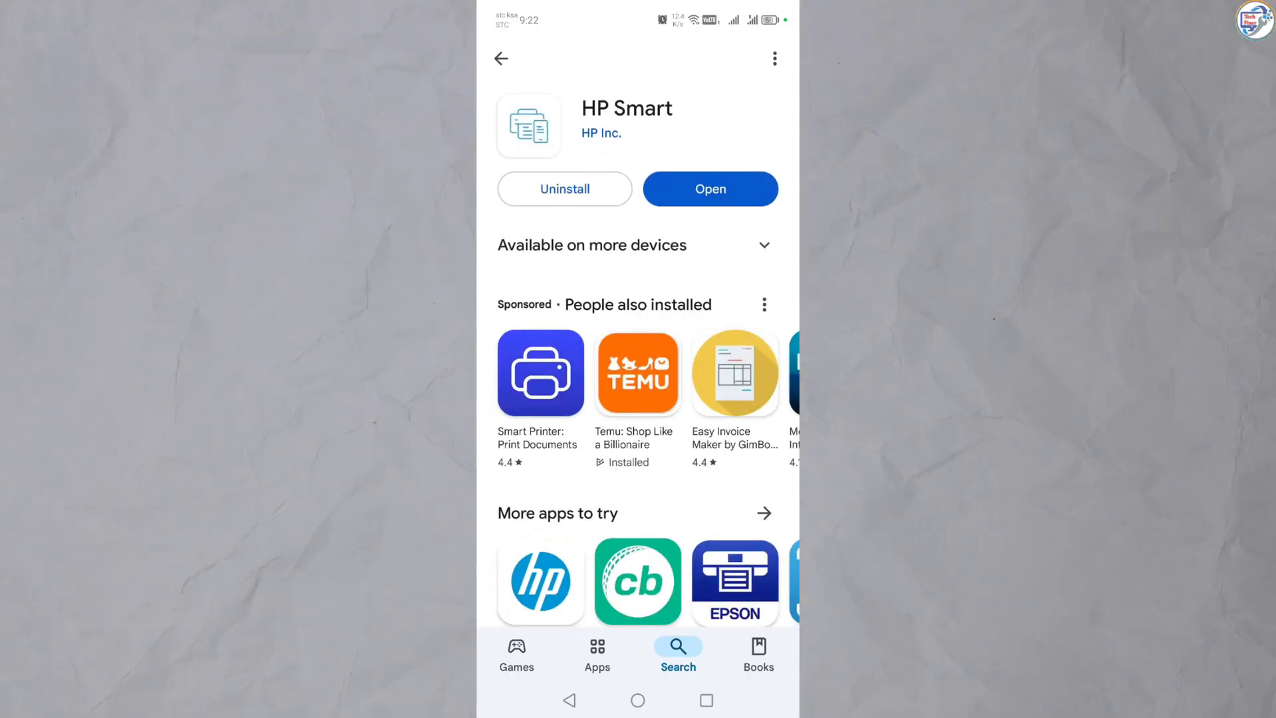
# - Launch HP Smart, allow notifications and skip sign-in to reach the home dashboard
pyautogui.click(708, 188)
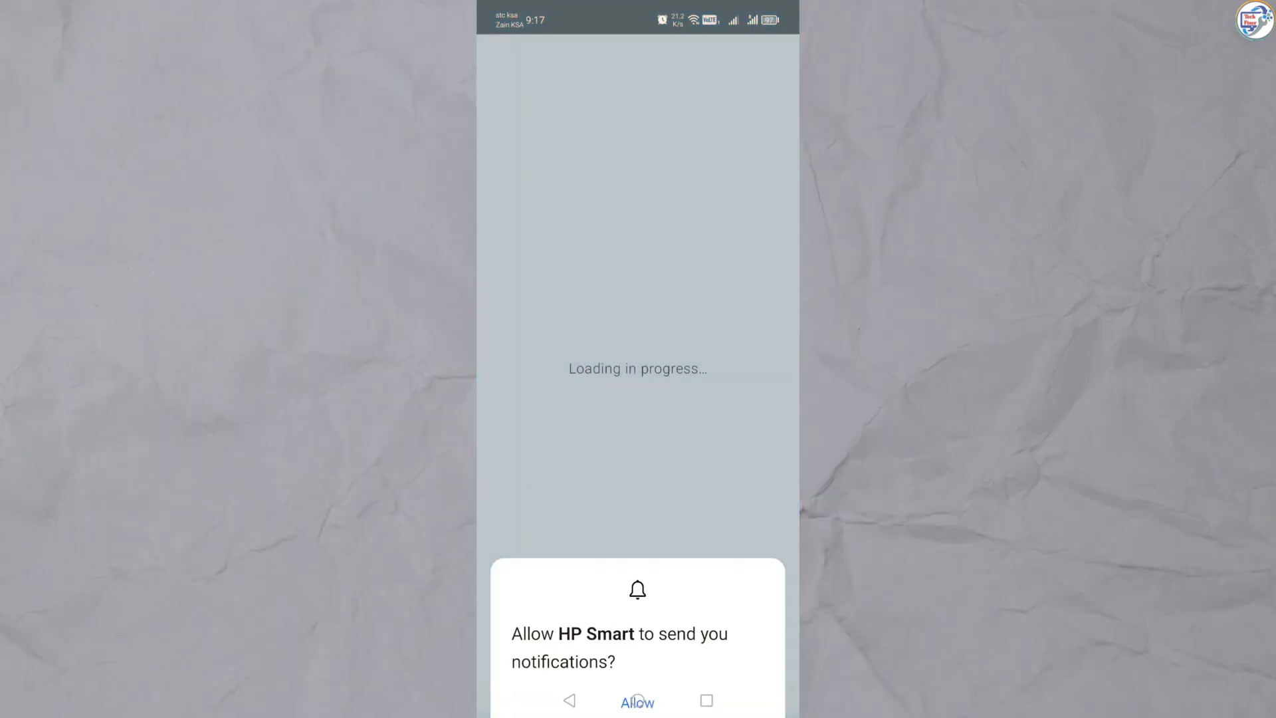
pyautogui.click(636, 702)
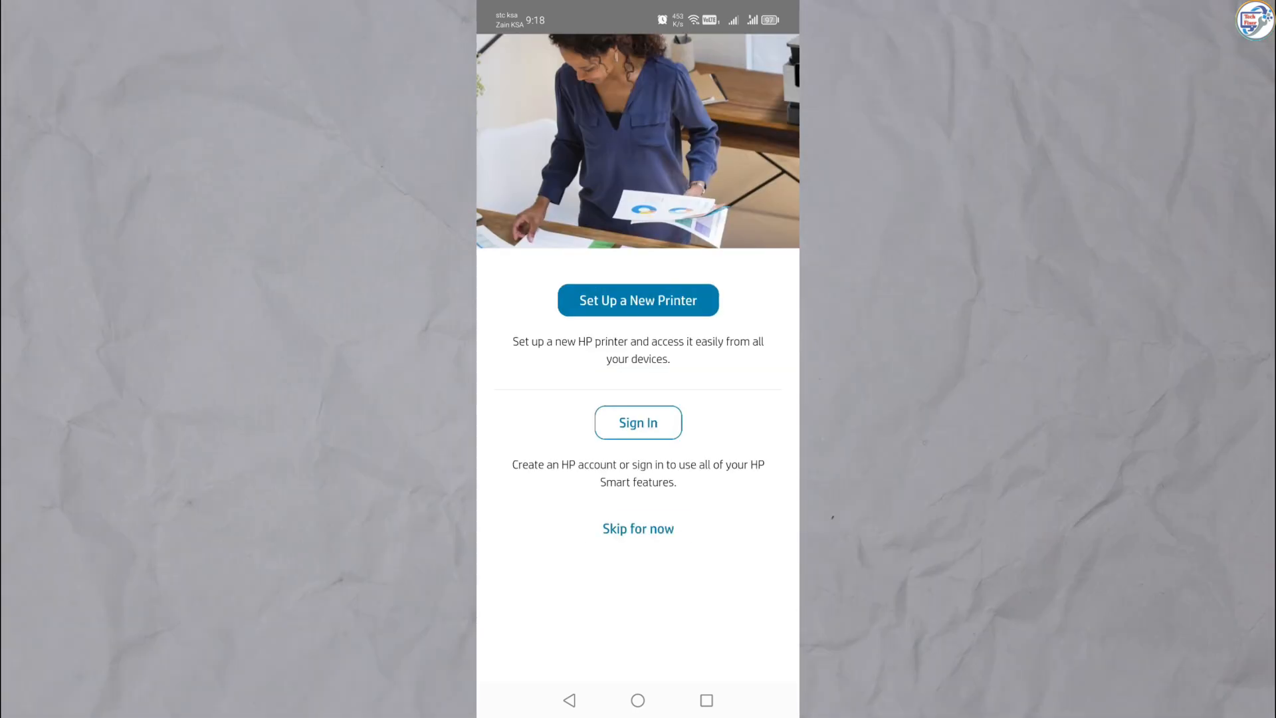
pyautogui.click(636, 527)
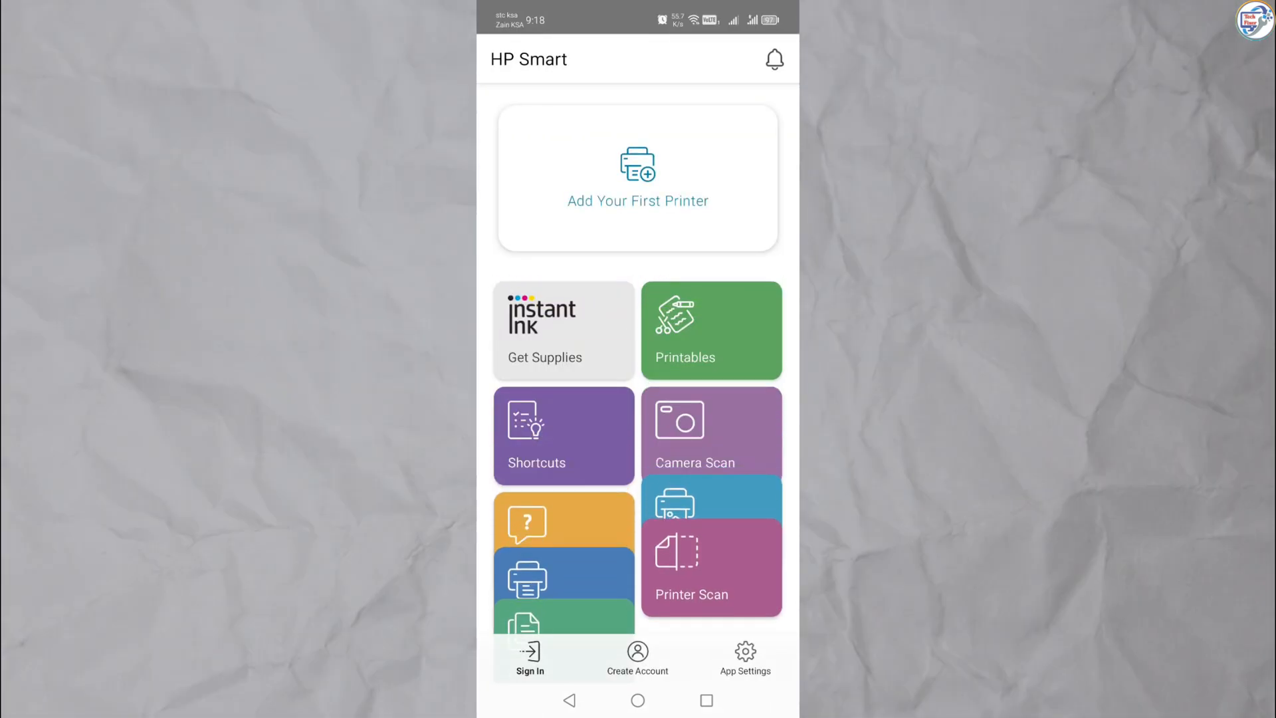
# - Start adding a first, new printer with Wi-Fi as the connection method
pyautogui.click(636, 177)
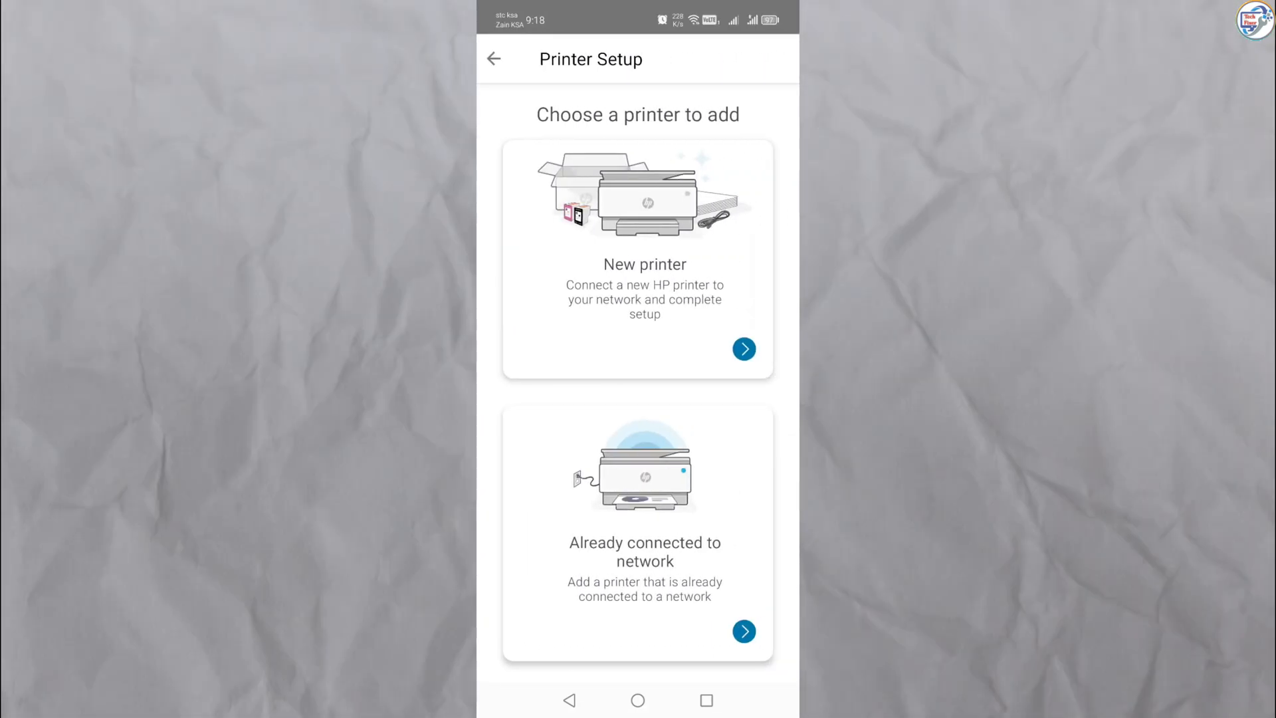
pyautogui.click(742, 348)
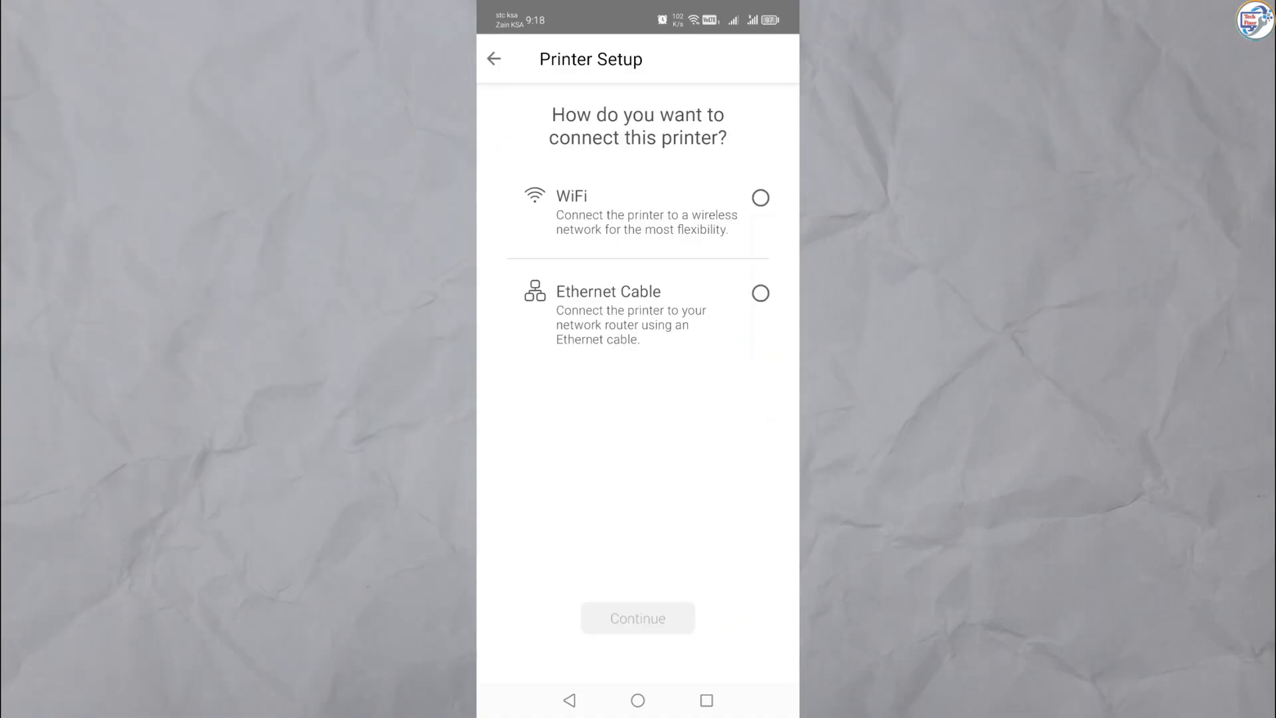
pyautogui.click(759, 197)
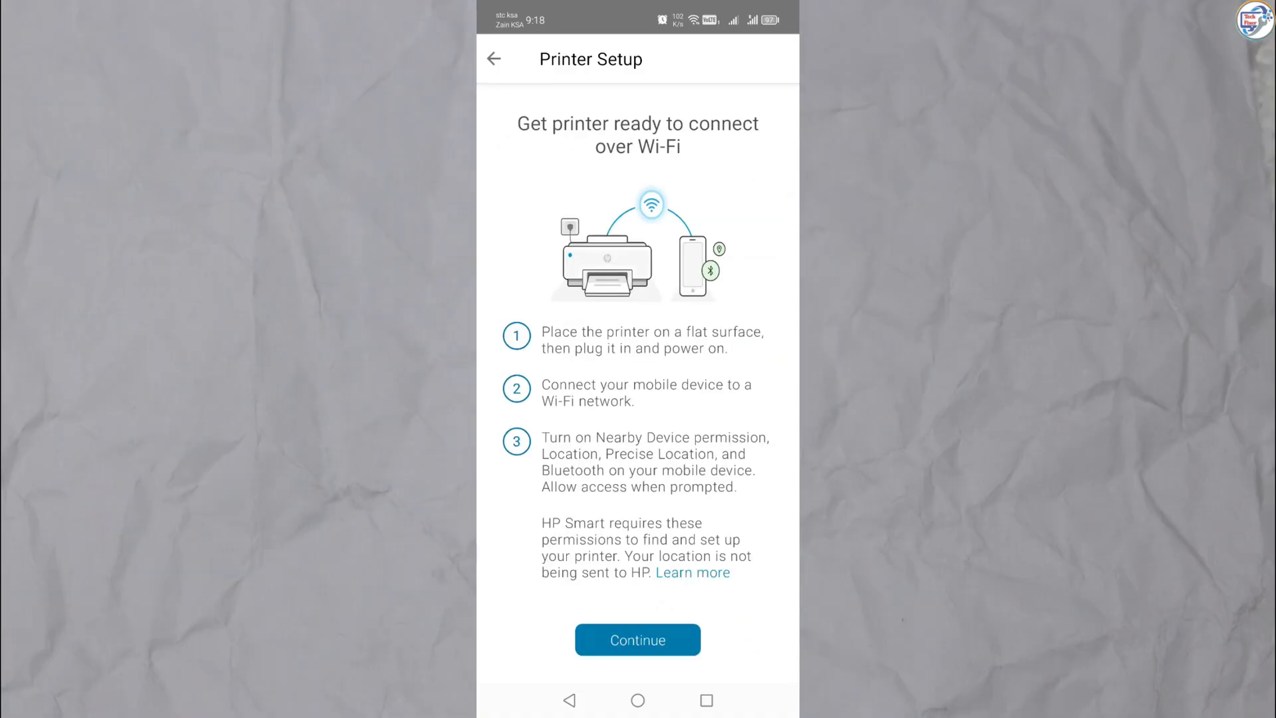
# - Confirm the printer is ready and grant location and Bluetooth so the DeskJet 2800 is found
pyautogui.click(636, 639)
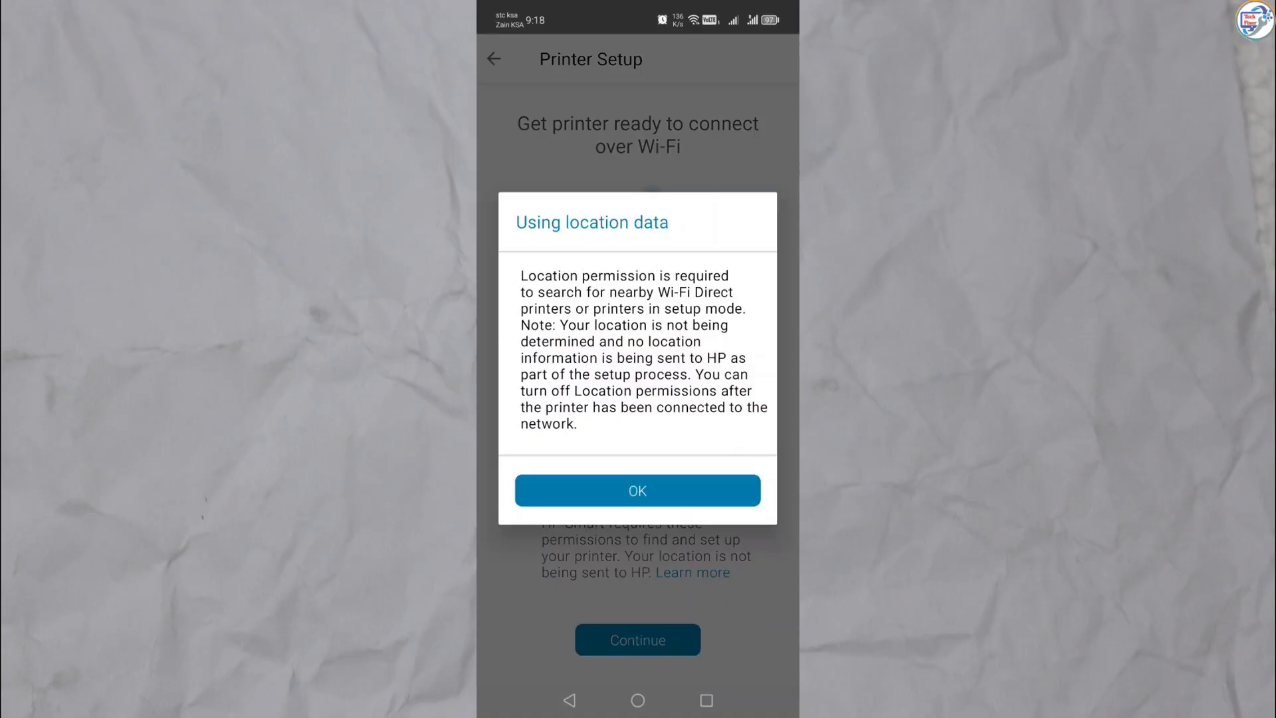
pyautogui.click(637, 490)
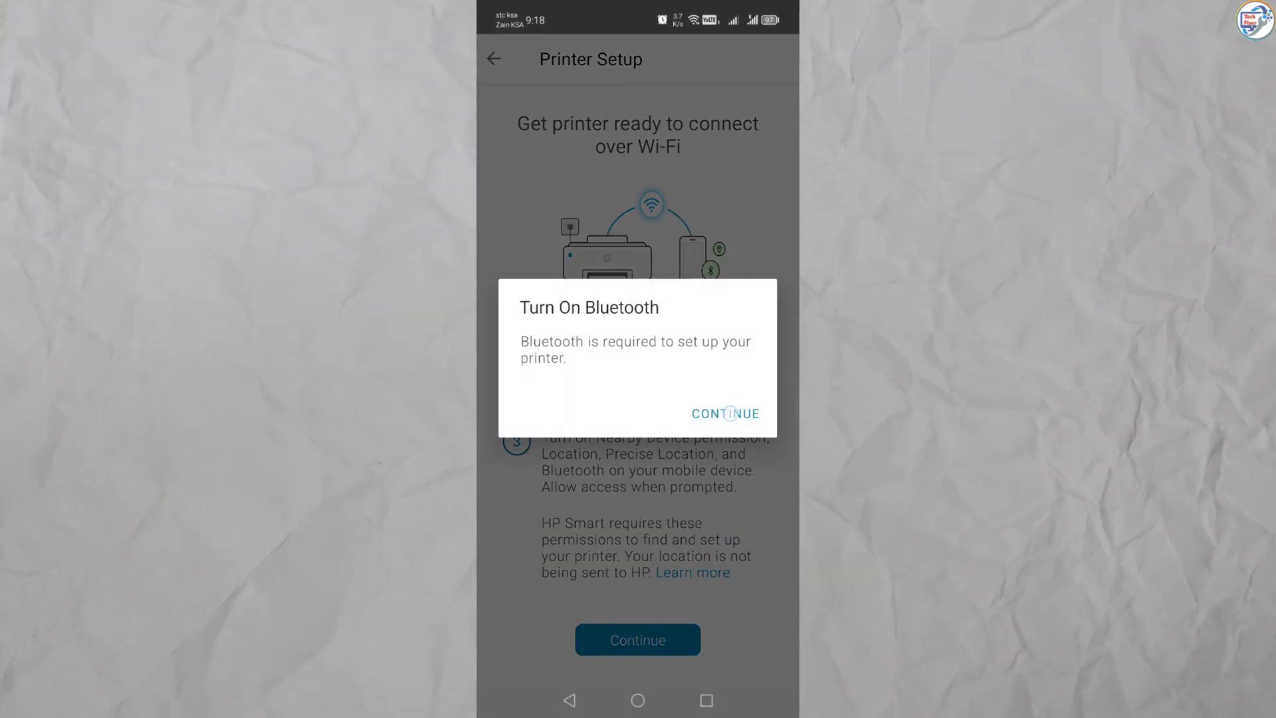
pyautogui.click(723, 413)
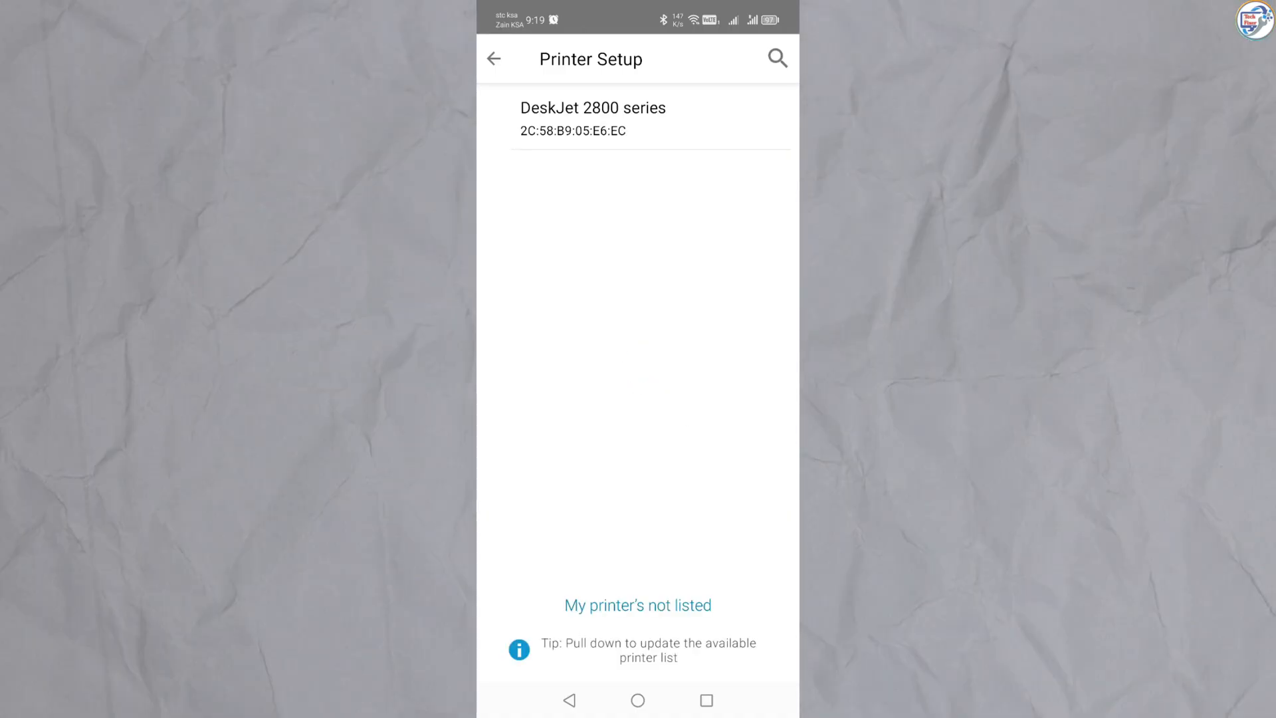
# - Select the DeskJet 2800 series, enter the RST_5G Wi-Fi password and begin connecting
pyautogui.click(590, 119)
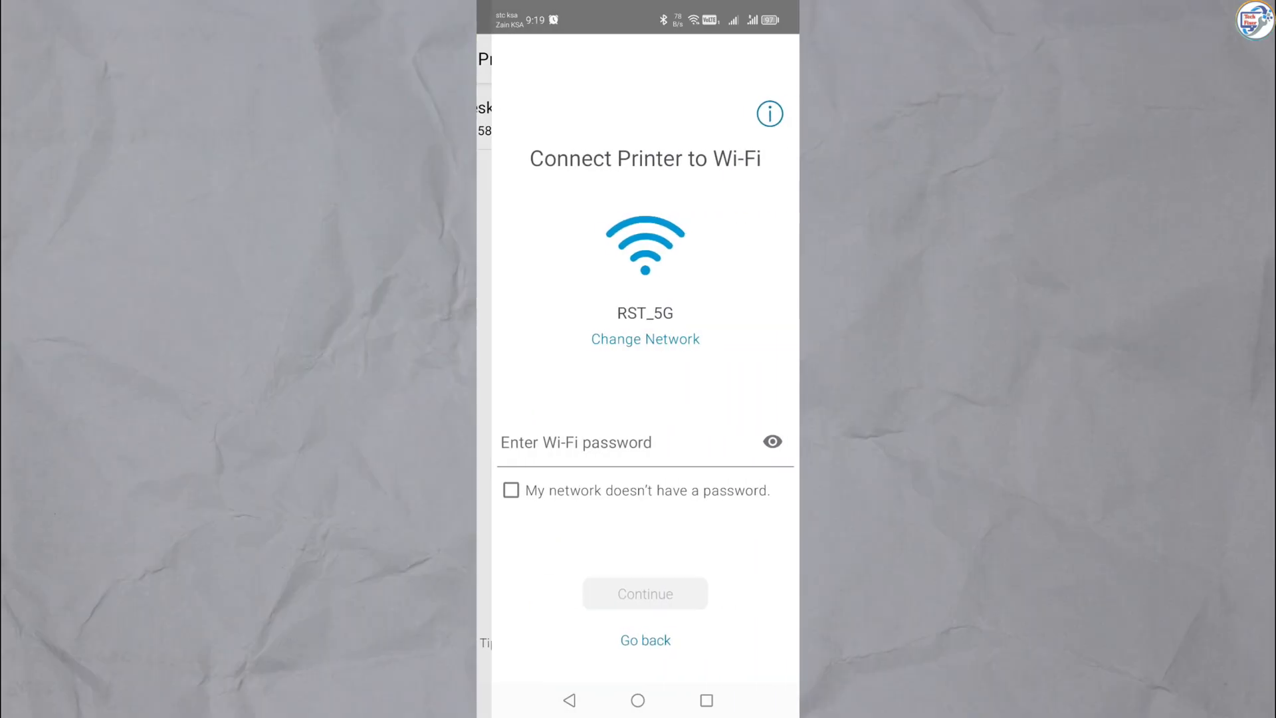
pyautogui.click(643, 441)
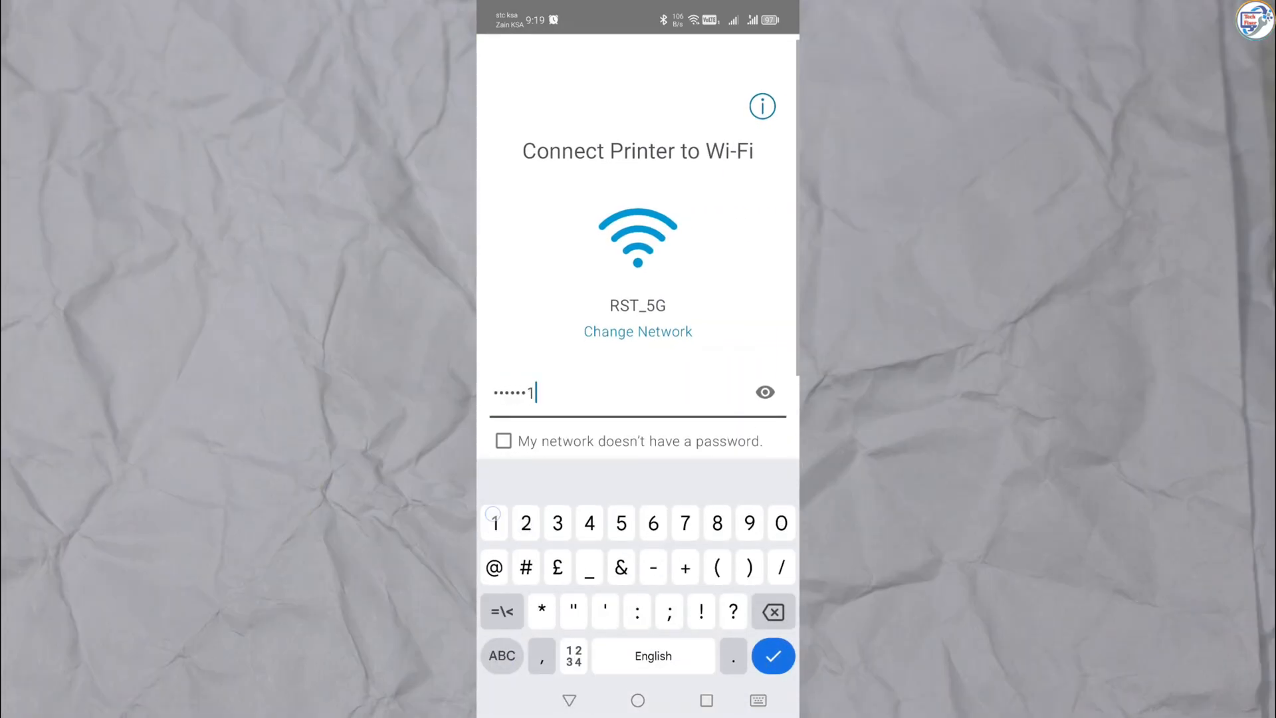
pyautogui.click(772, 655)
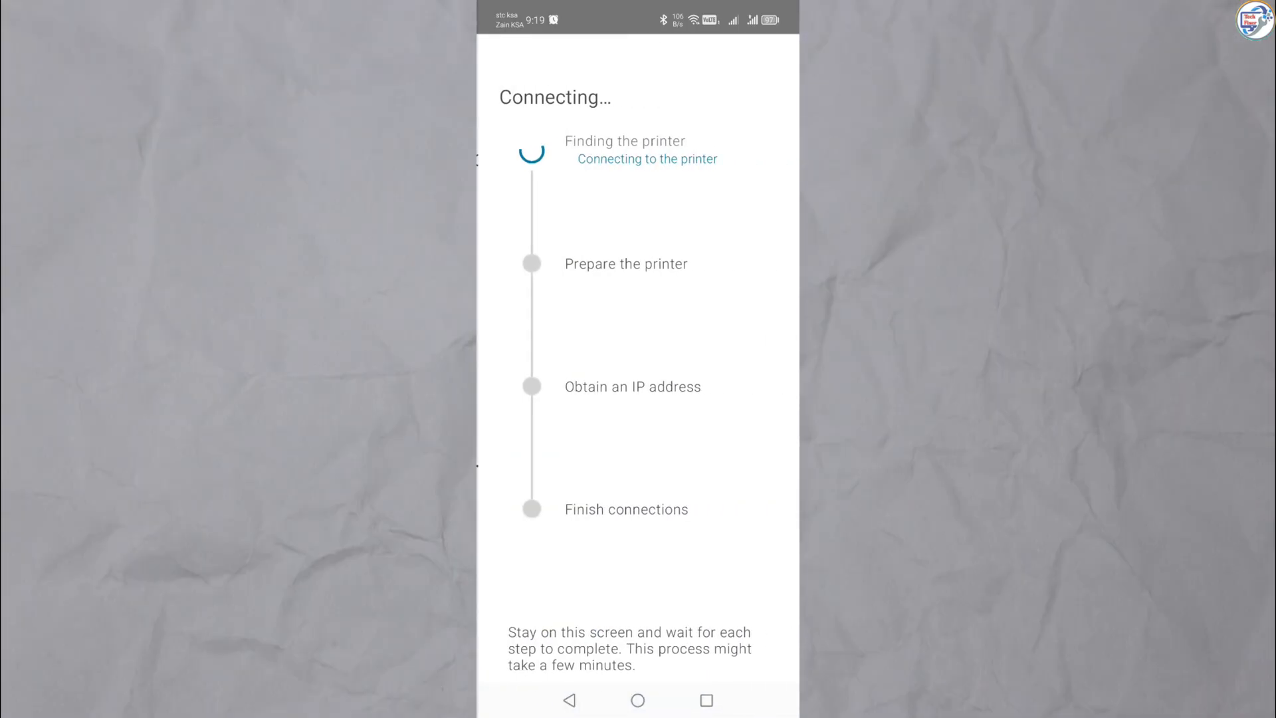